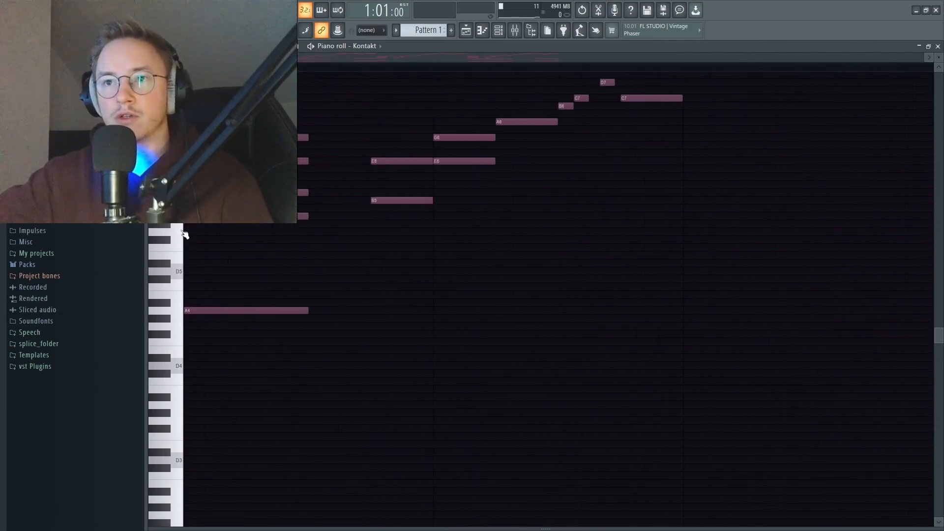
- Show the melody's Mixer Insert 1 and toggle its HalfTime effect
click(517, 30)
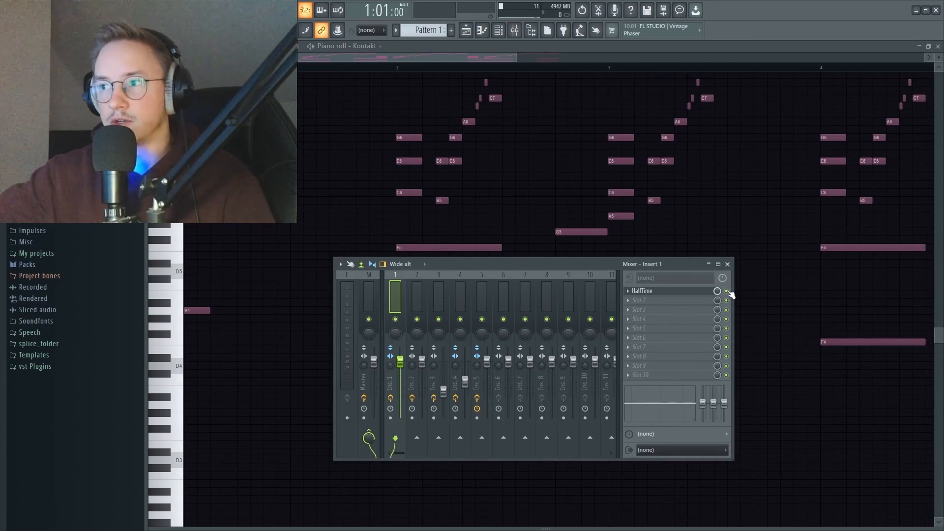
click(728, 264)
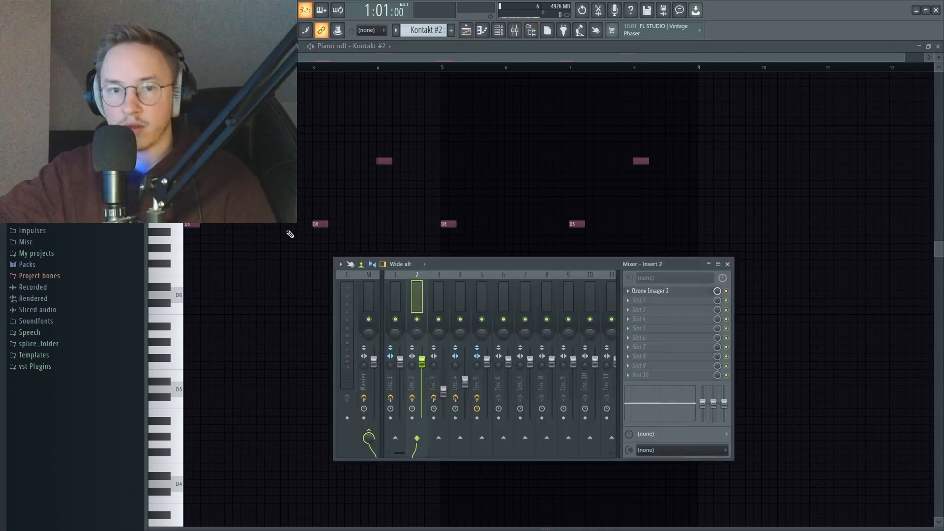
mouse_move(664, 298)
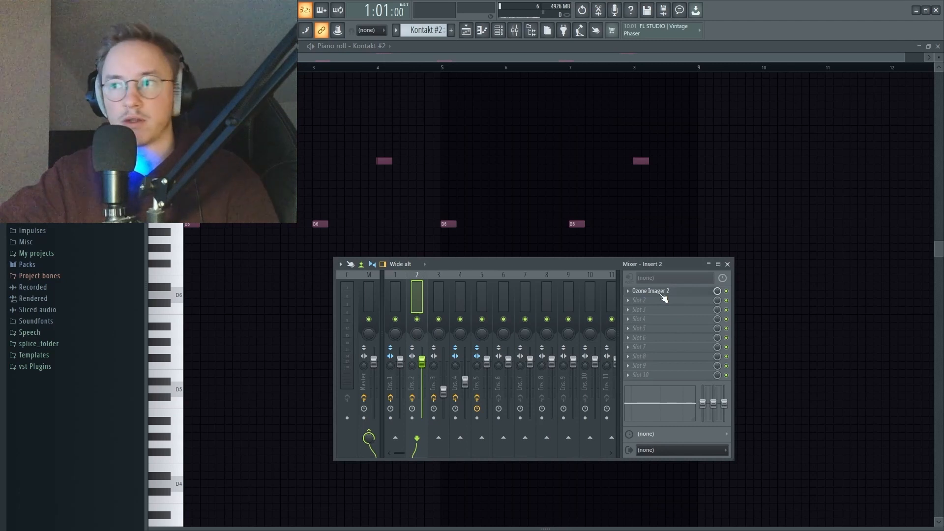
- Review Ozone Imager 2's width on Insert 2, then close the imager window
click(651, 290)
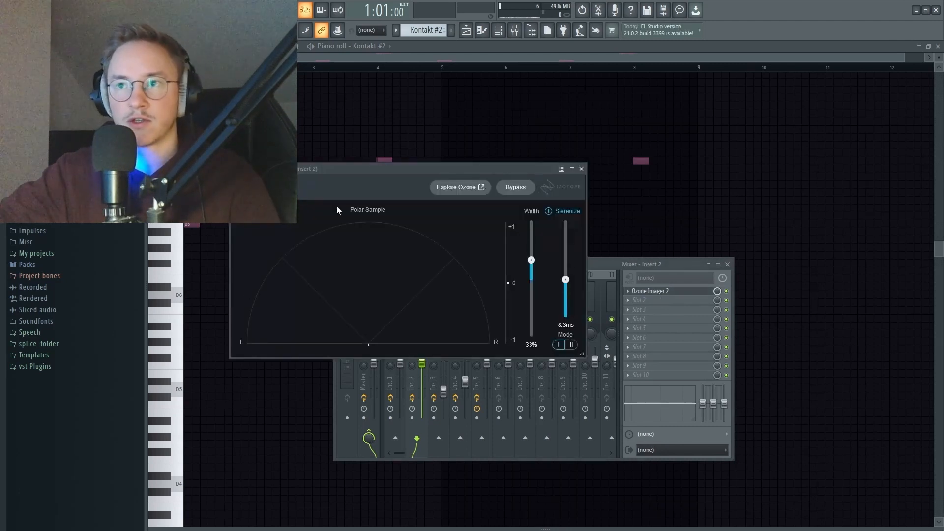
mouse_move(581, 169)
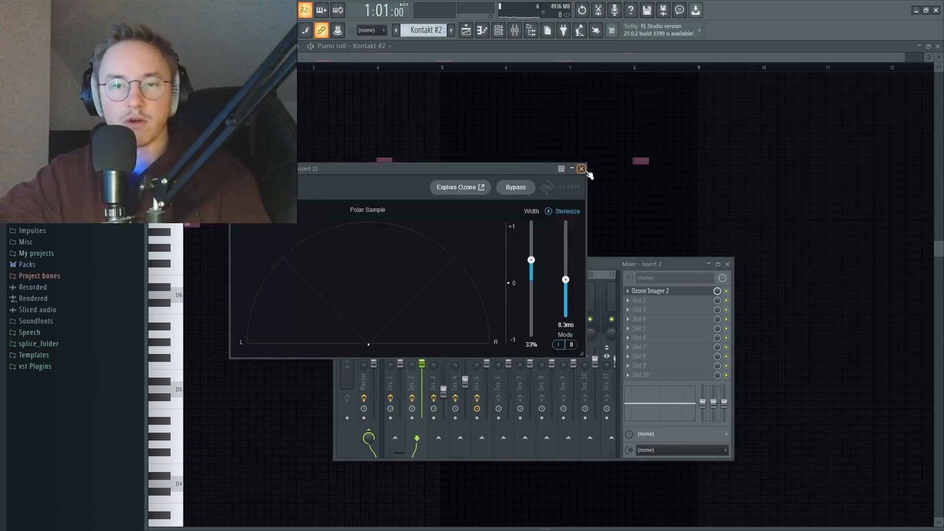
click(581, 168)
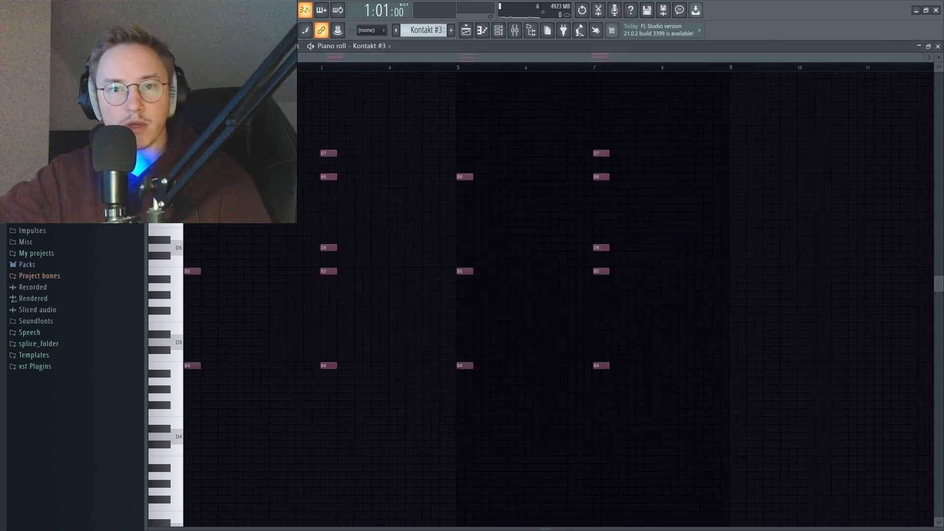
- Play the Kontakt #3 pattern and open Ozone Imager 2 on Mixer Insert 4
click(517, 31)
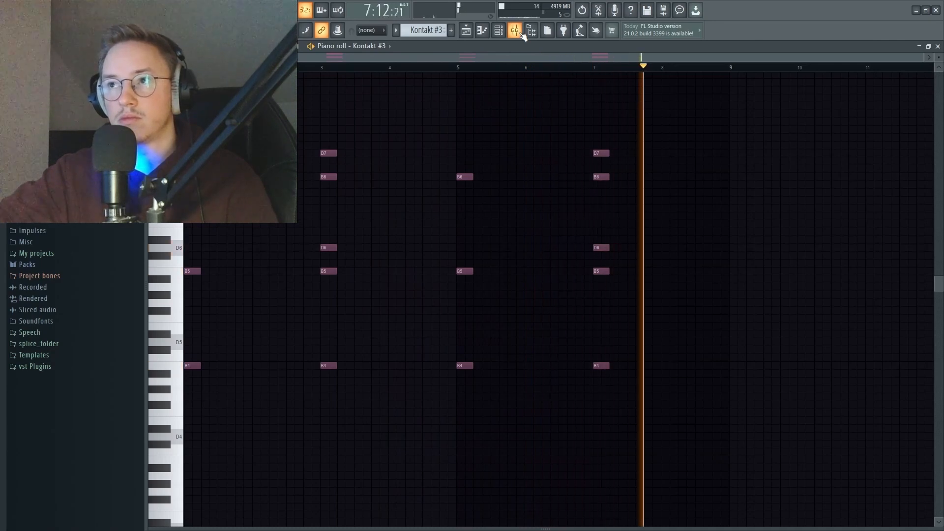
click(516, 30)
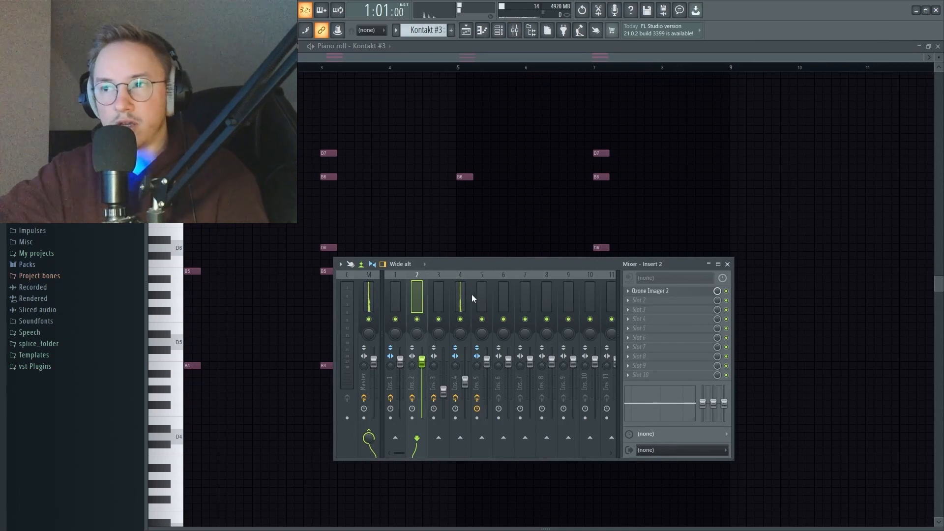
click(459, 300)
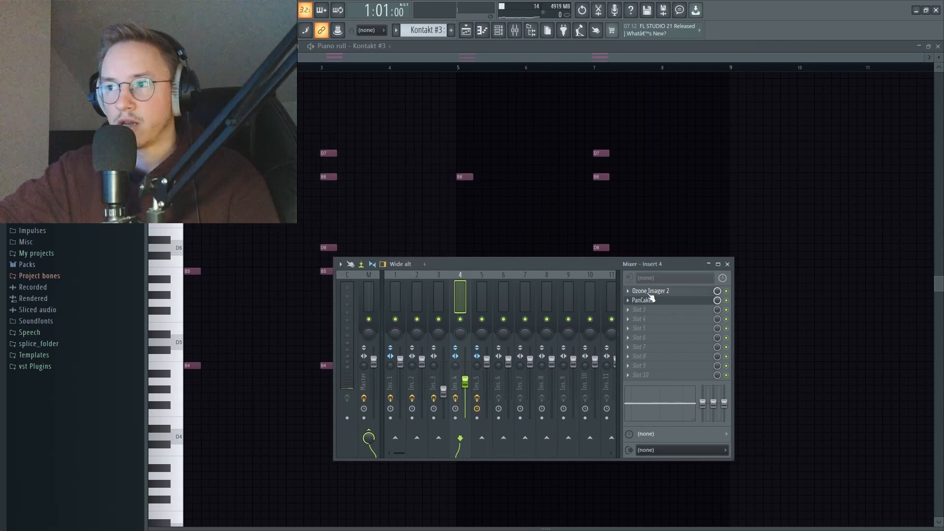
click(647, 301)
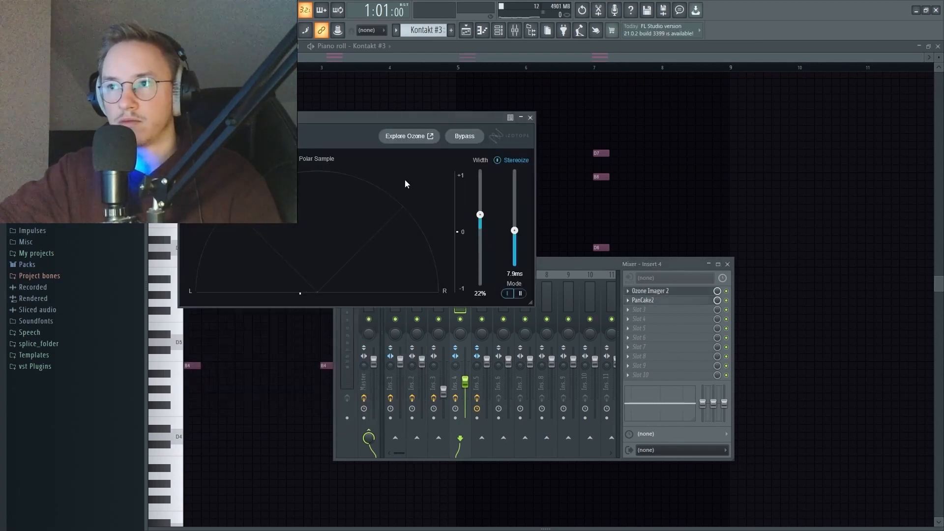
mouse_move(291, 241)
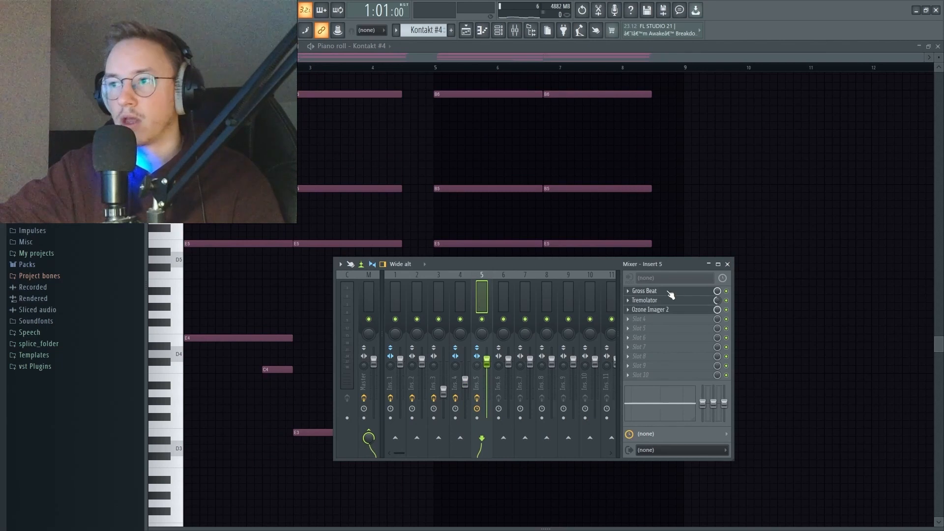
- Review Insert 5's Gross Beat (1/2 Speed) and Tremolator, then close both windows
click(644, 291)
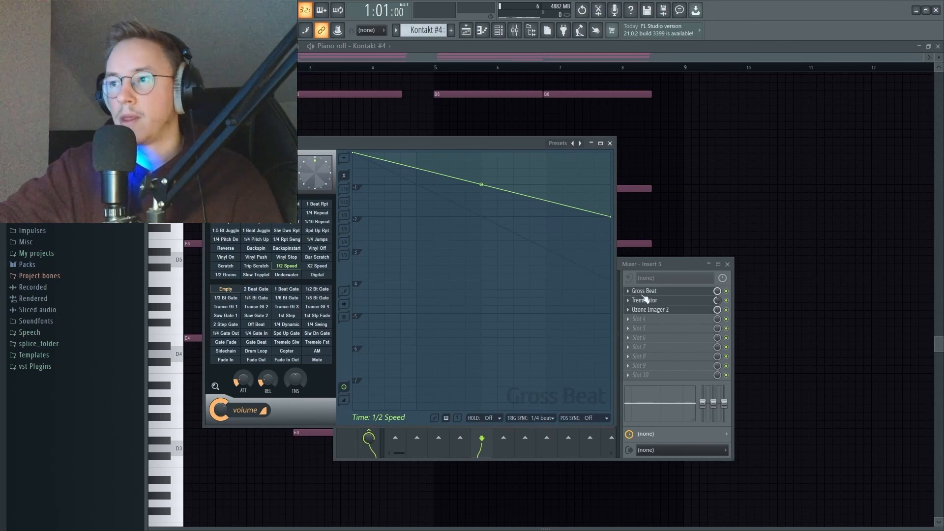
click(644, 300)
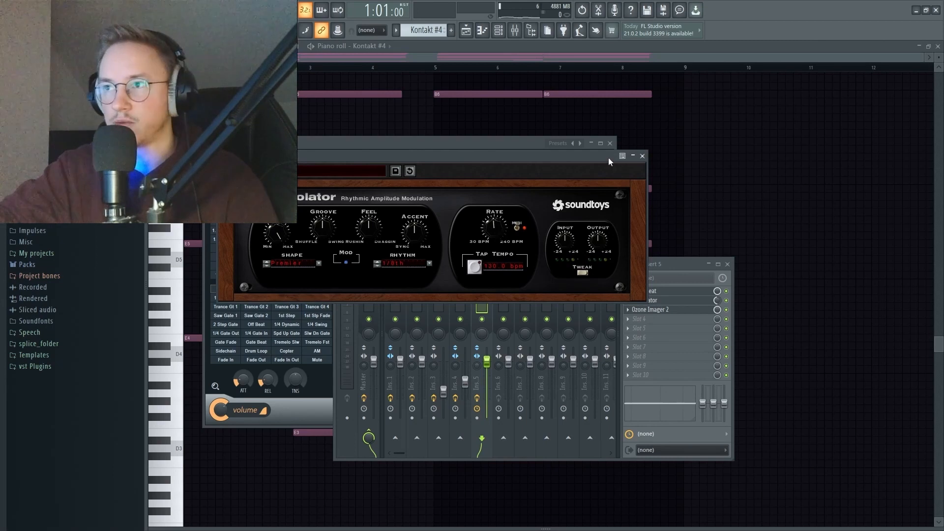
click(651, 309)
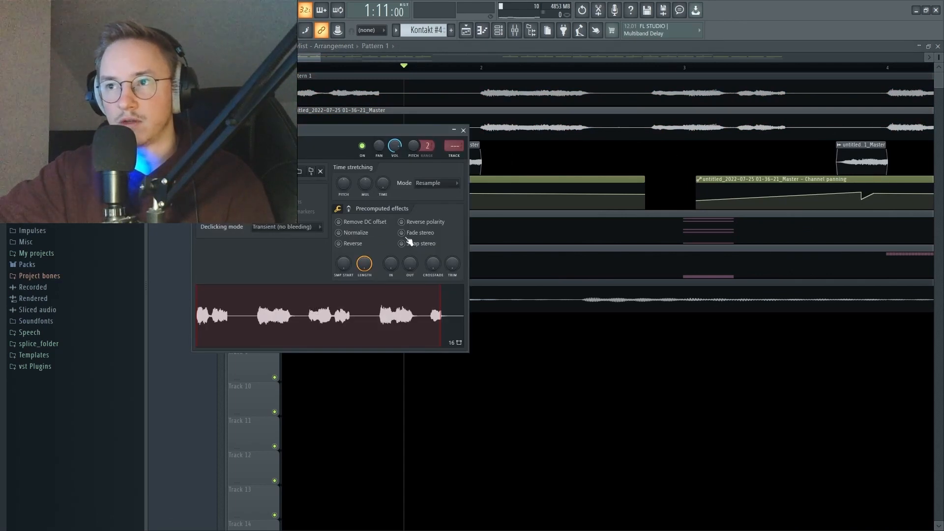
- Reverse the Master sample and create a panning automation clip for its channel
click(463, 130)
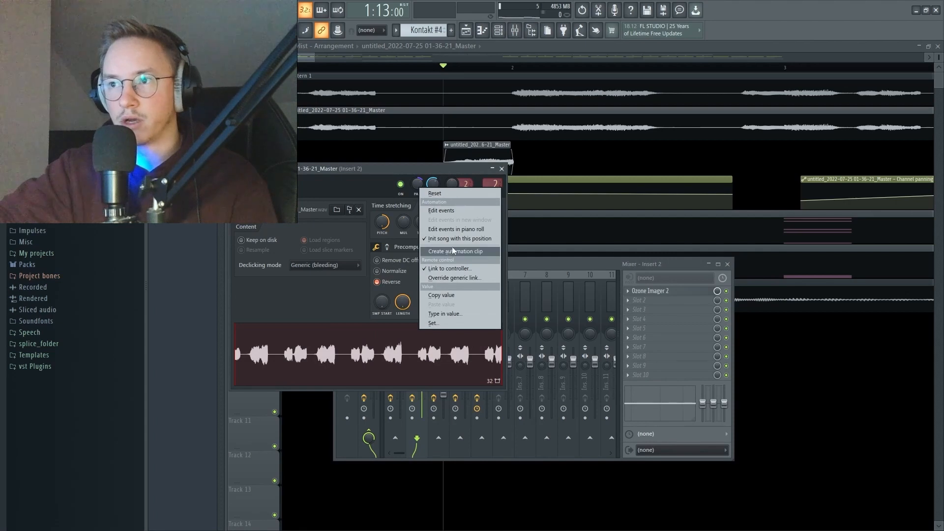
click(455, 251)
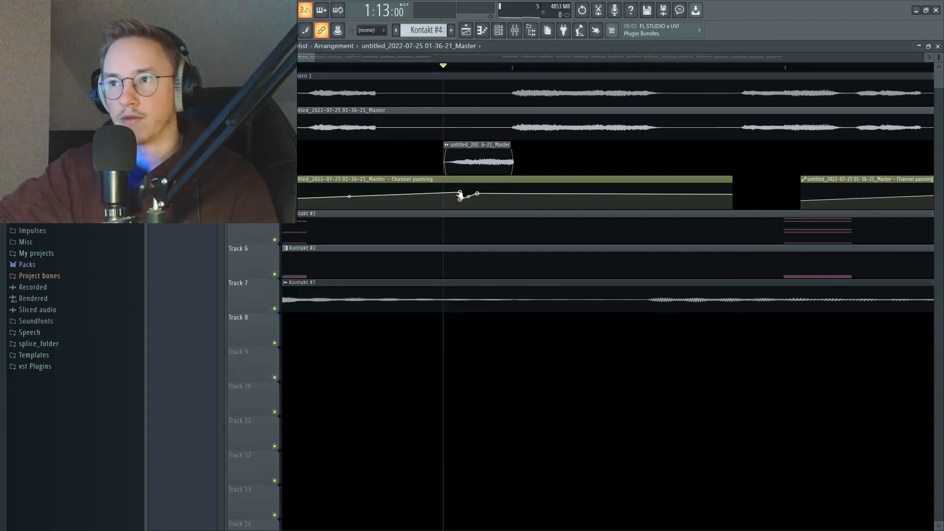